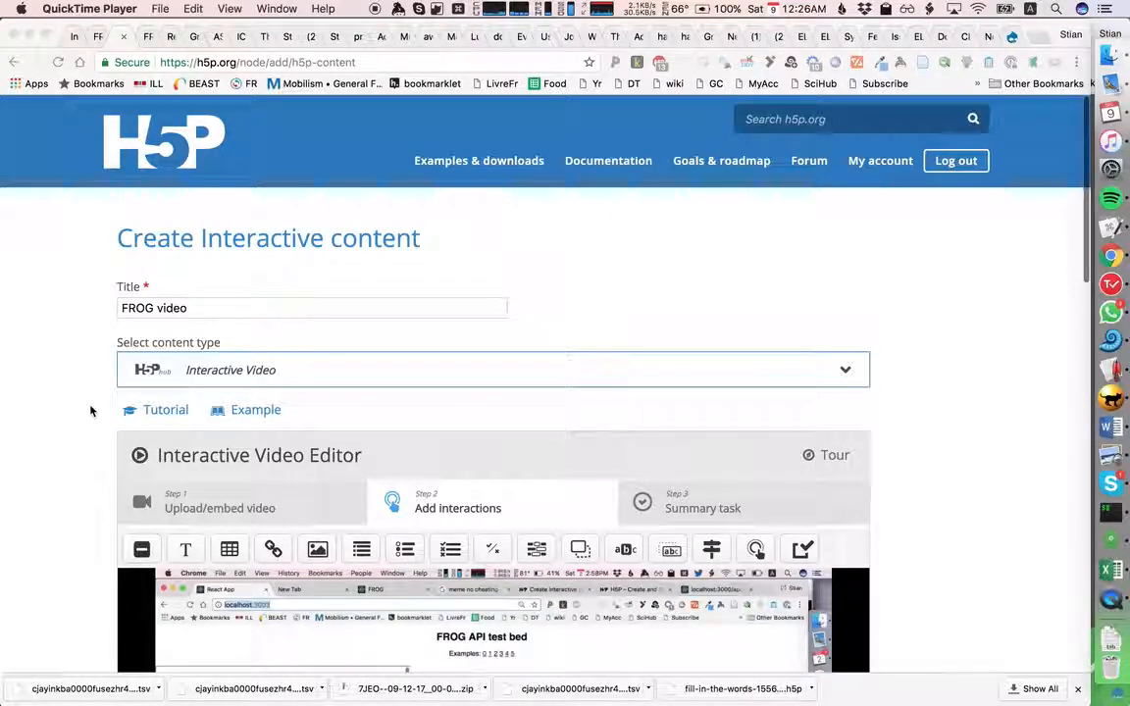
# Scroll past the interactions of the FROG video editor to Step 3, Summary task.
pyautogui.scroll(-3)
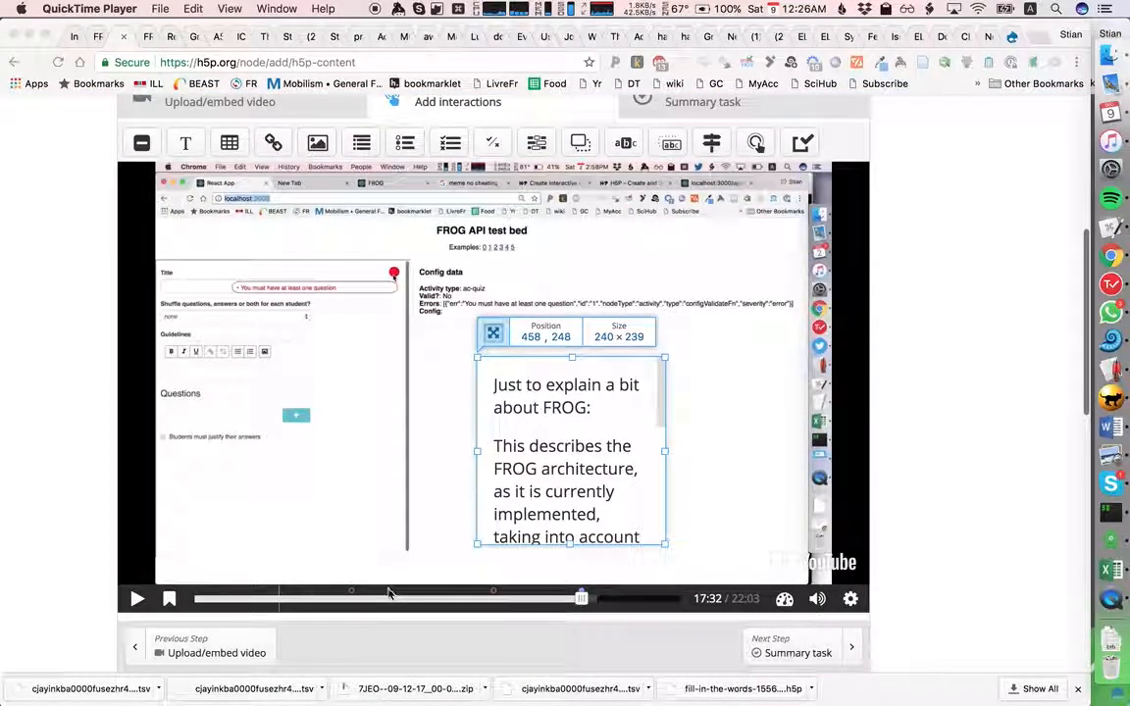
pyautogui.moveTo(353, 599)
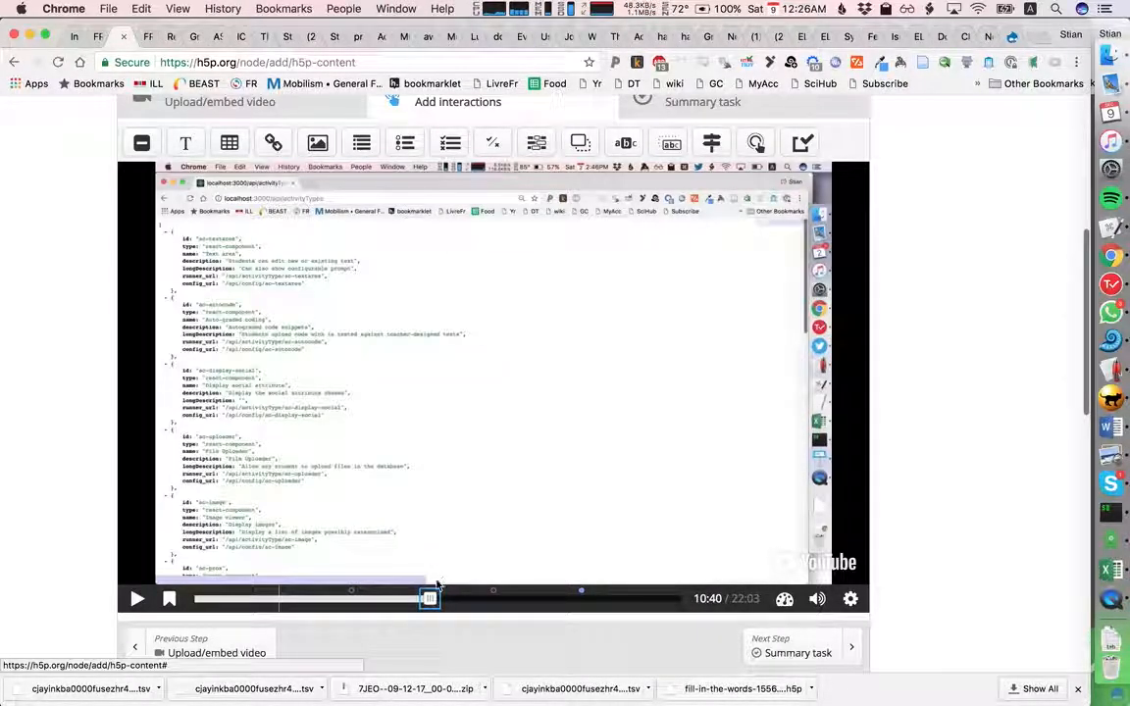
pyautogui.moveTo(186, 142)
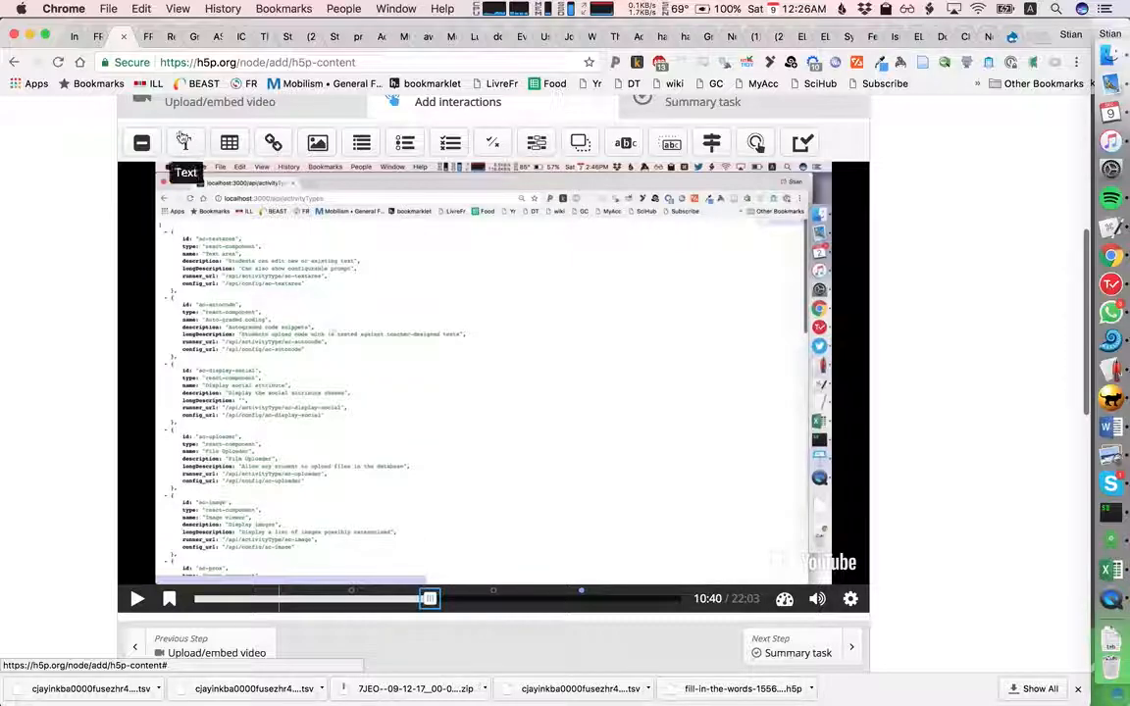
pyautogui.scroll(-3)
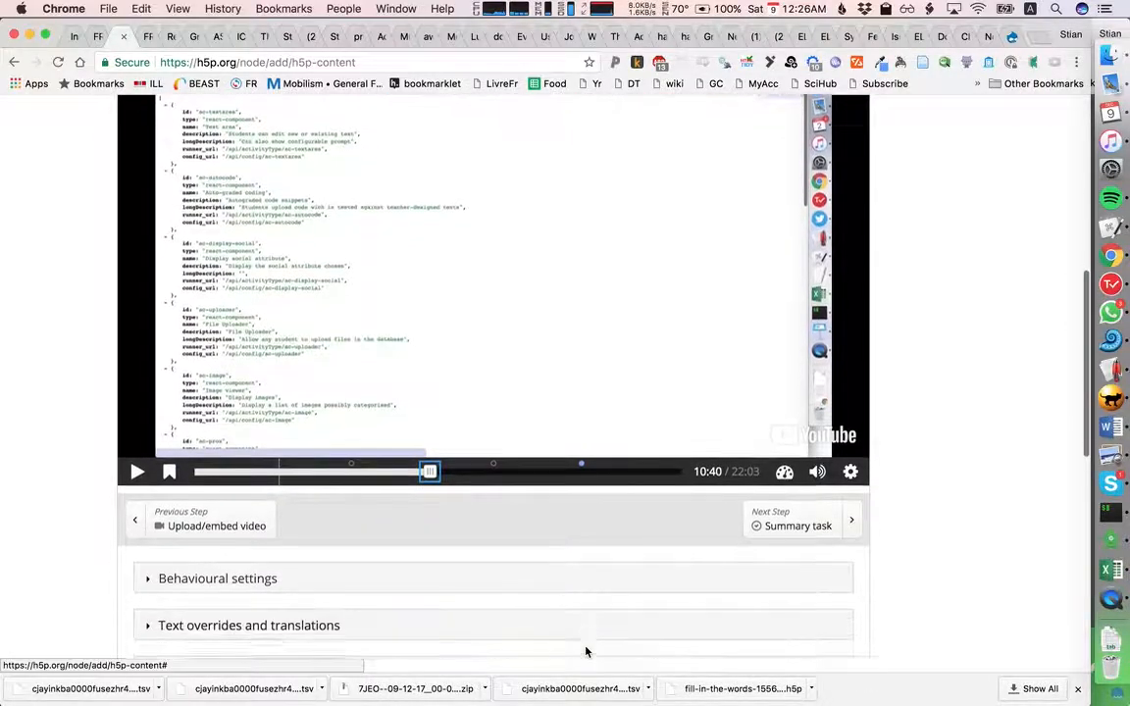
pyautogui.scroll(-3)
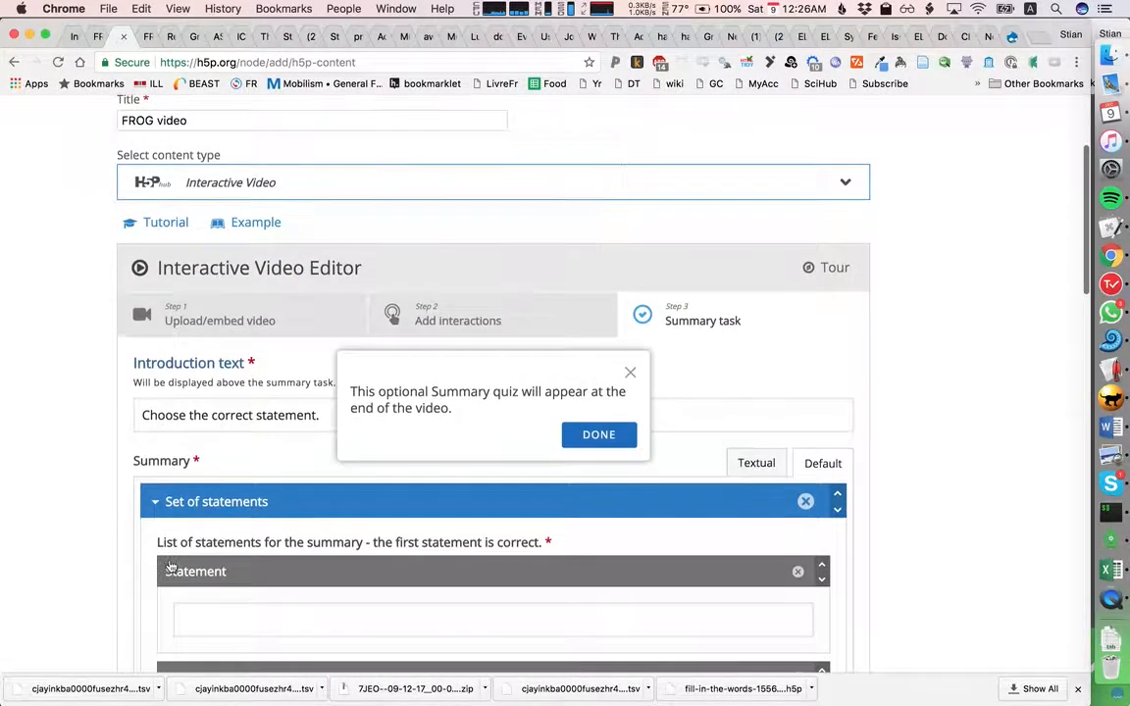
# Dismiss the summary notice and save the FROG video interactive content.
pyautogui.click(600, 434)
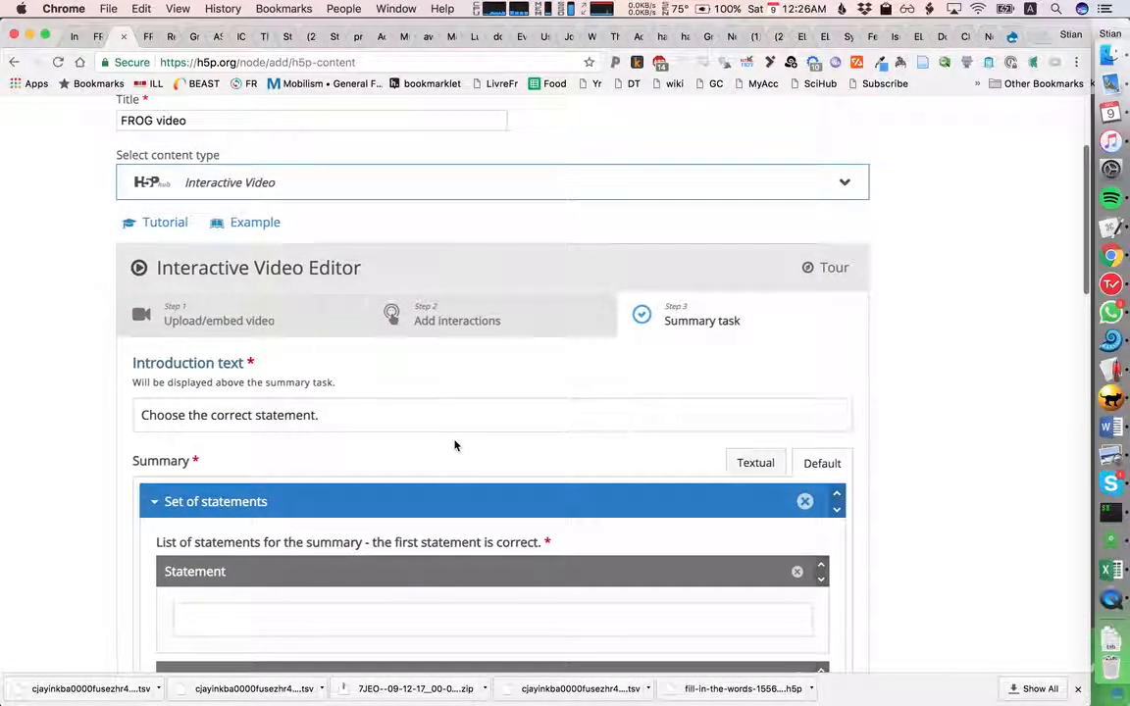
pyautogui.scroll(-3)
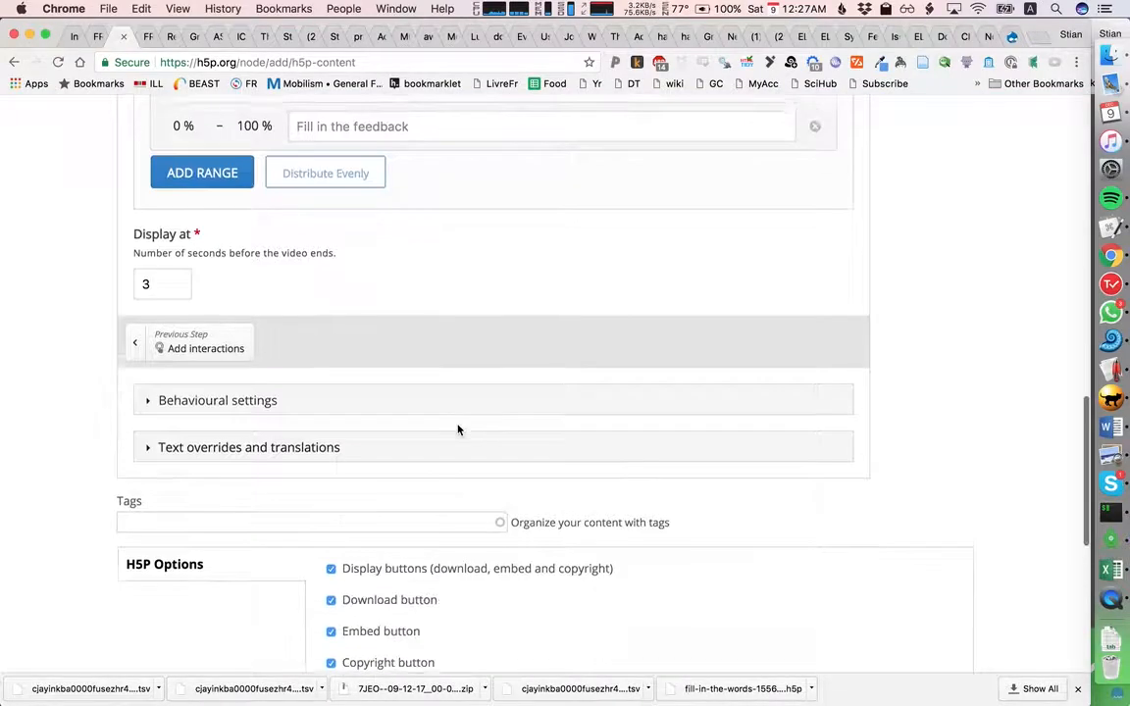
pyautogui.click(134, 234)
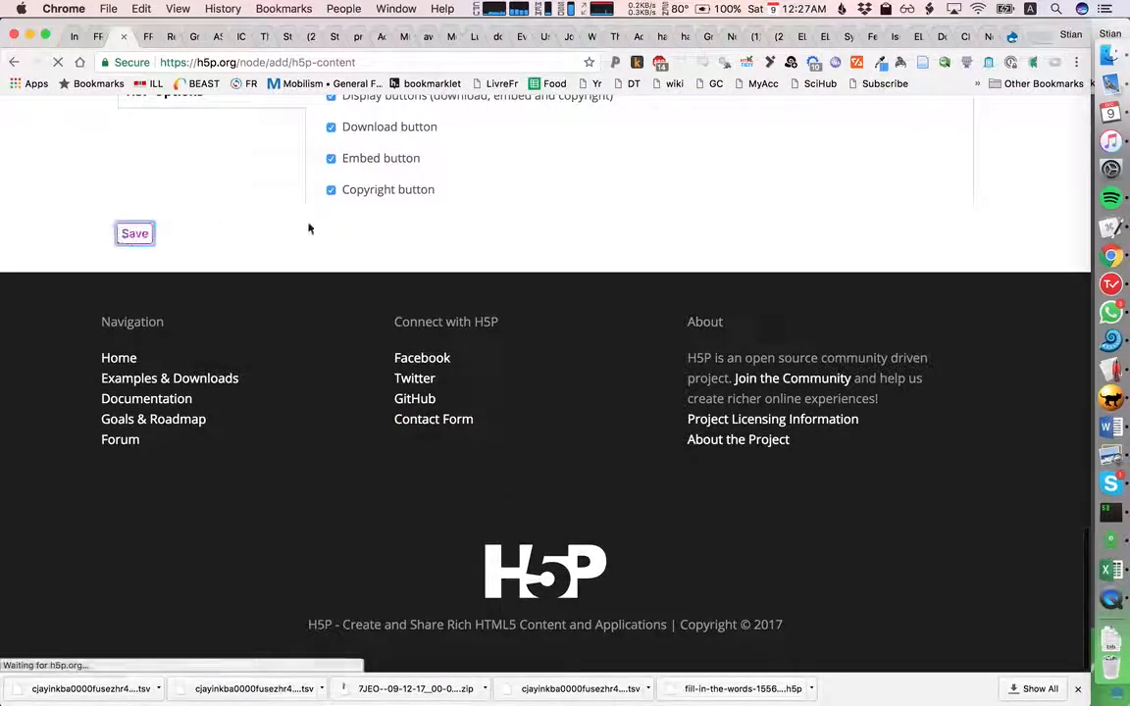
pyautogui.moveTo(224, 226)
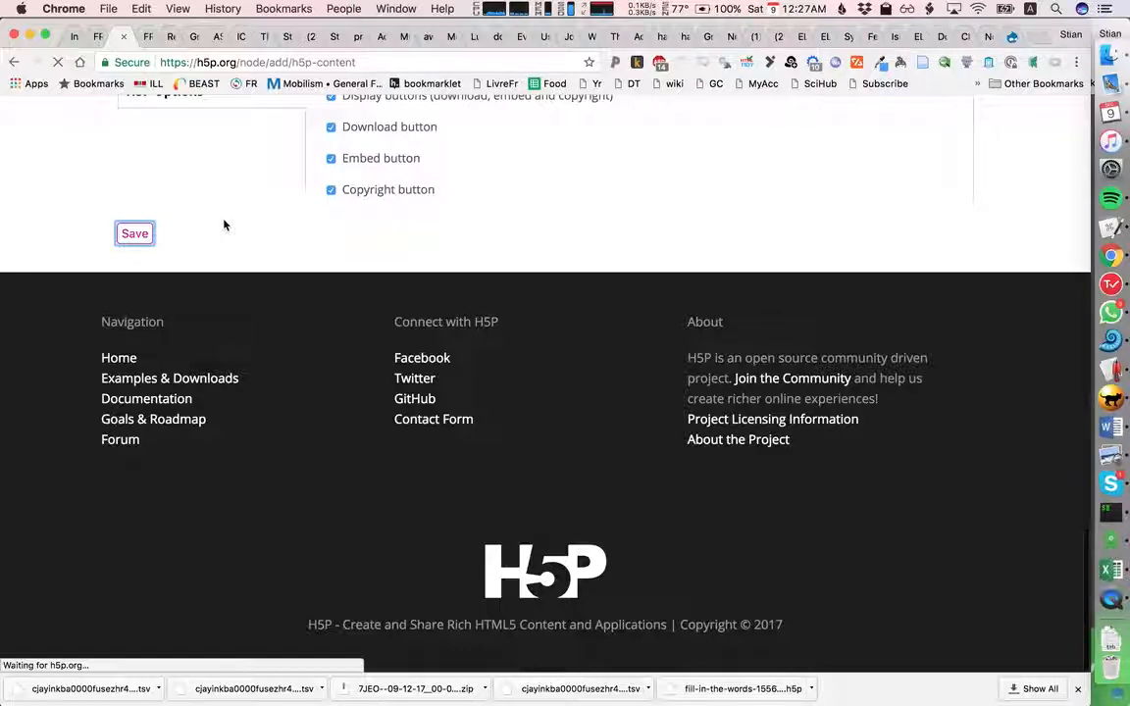
pyautogui.click(135, 233)
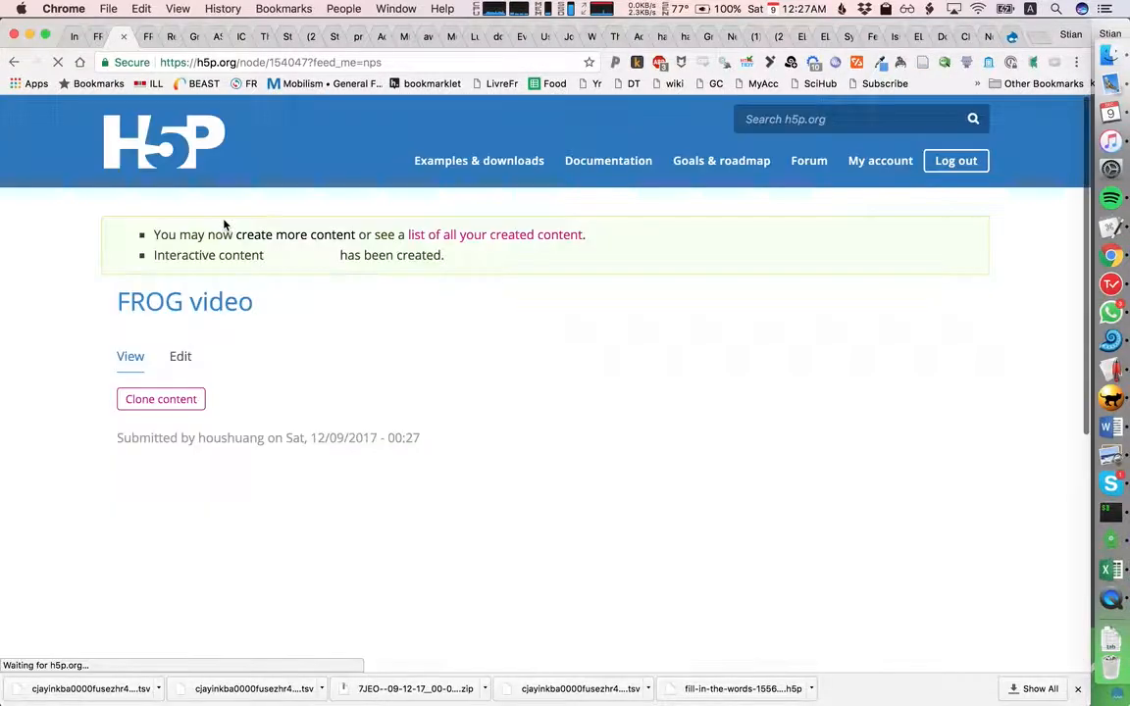
# Download the created FROG video as an H5P package.
pyautogui.scroll(-3)
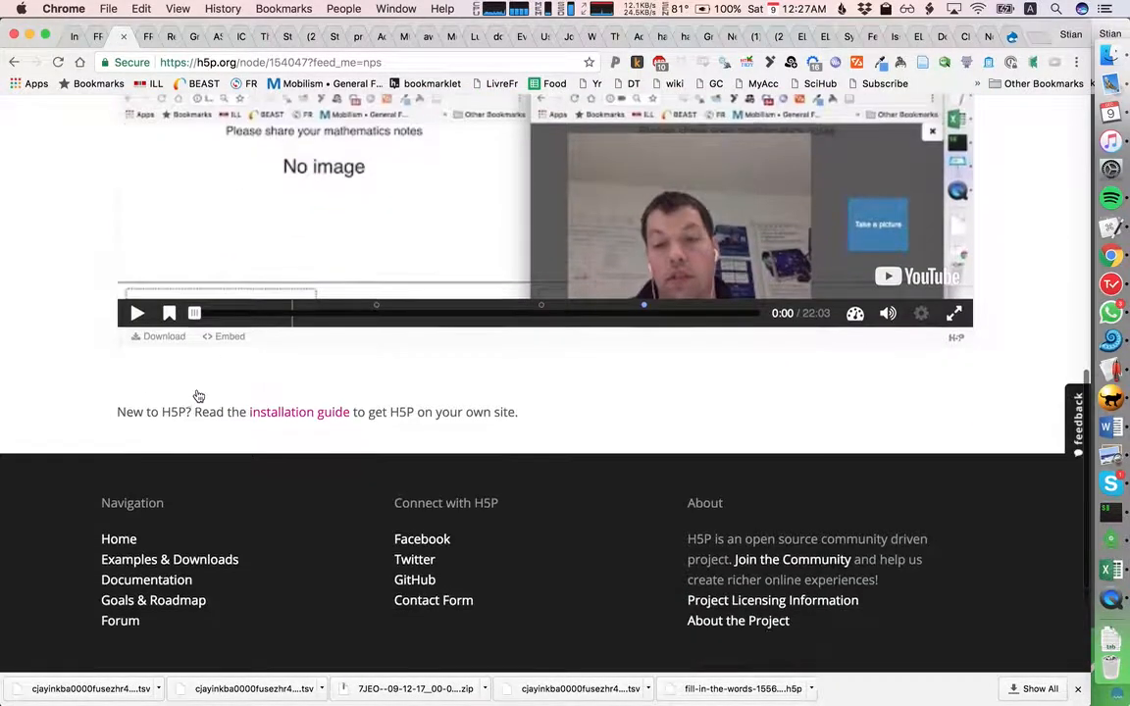
pyautogui.click(158, 314)
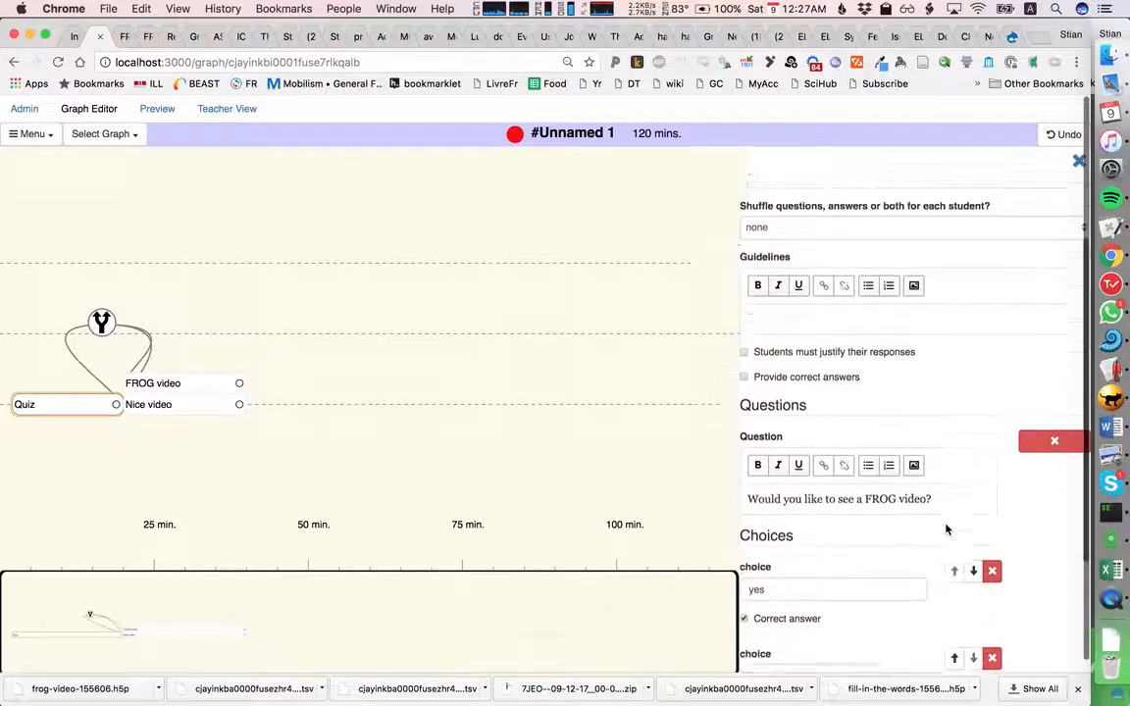
# Scroll through the yes/no quiz and its routing to Nice video and FROG video.
pyautogui.scroll(-3)
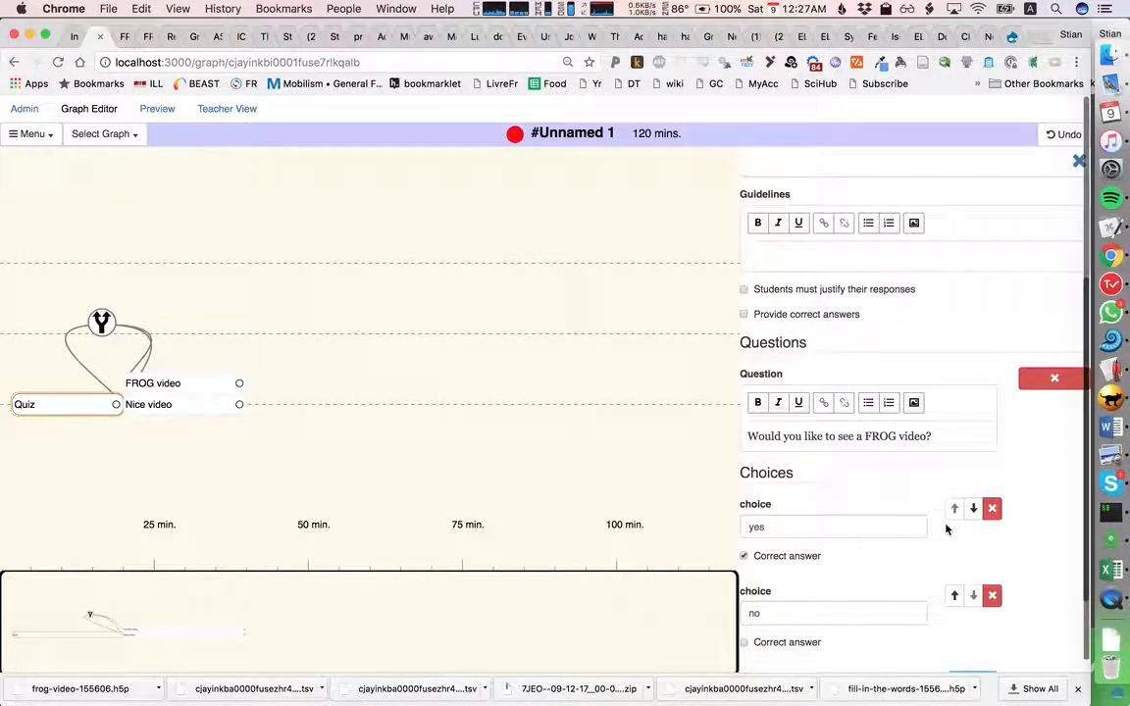
pyautogui.moveTo(240, 436)
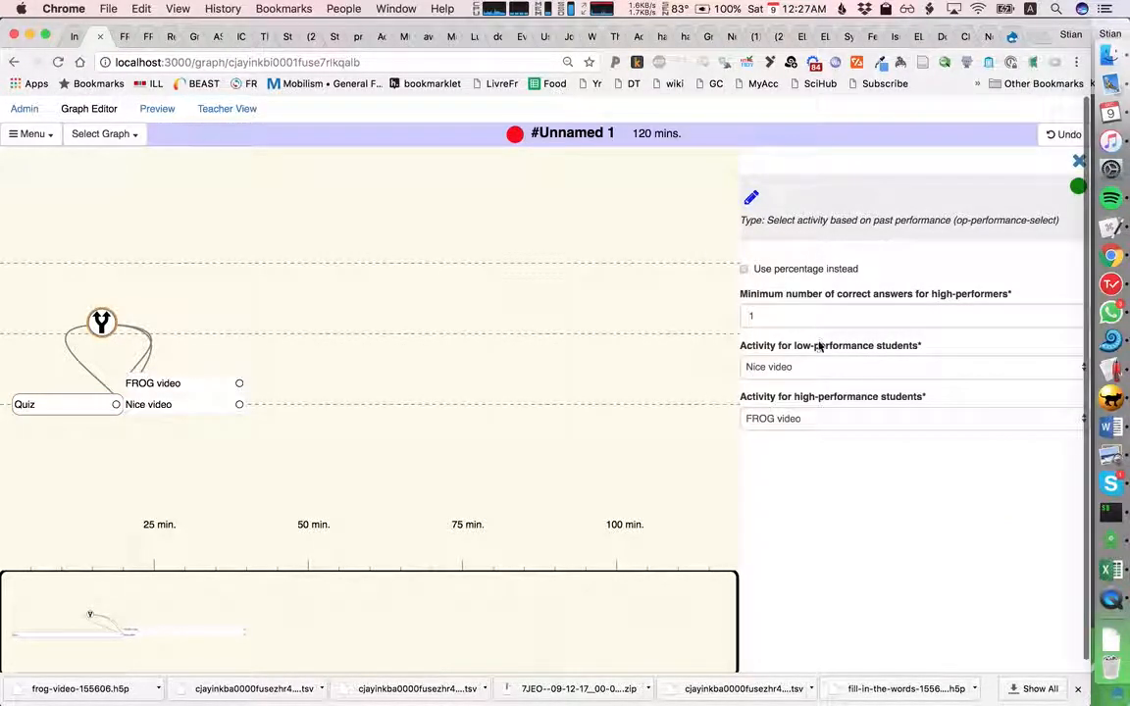
pyautogui.moveTo(802, 427)
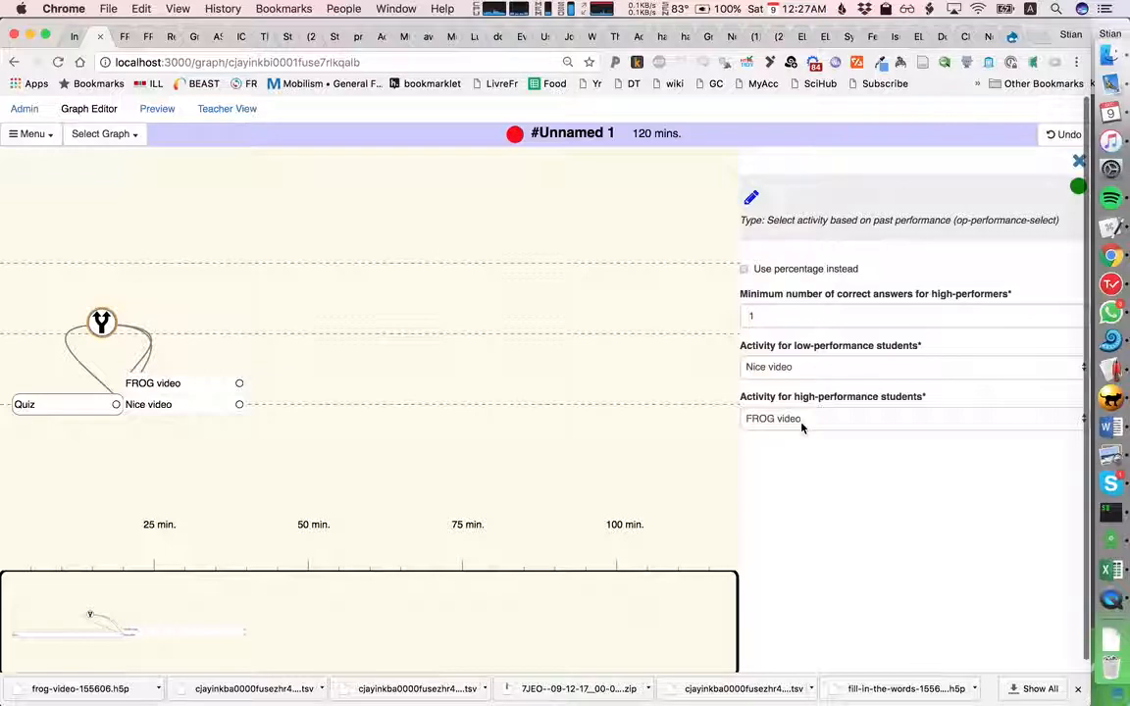
pyautogui.moveTo(199, 366)
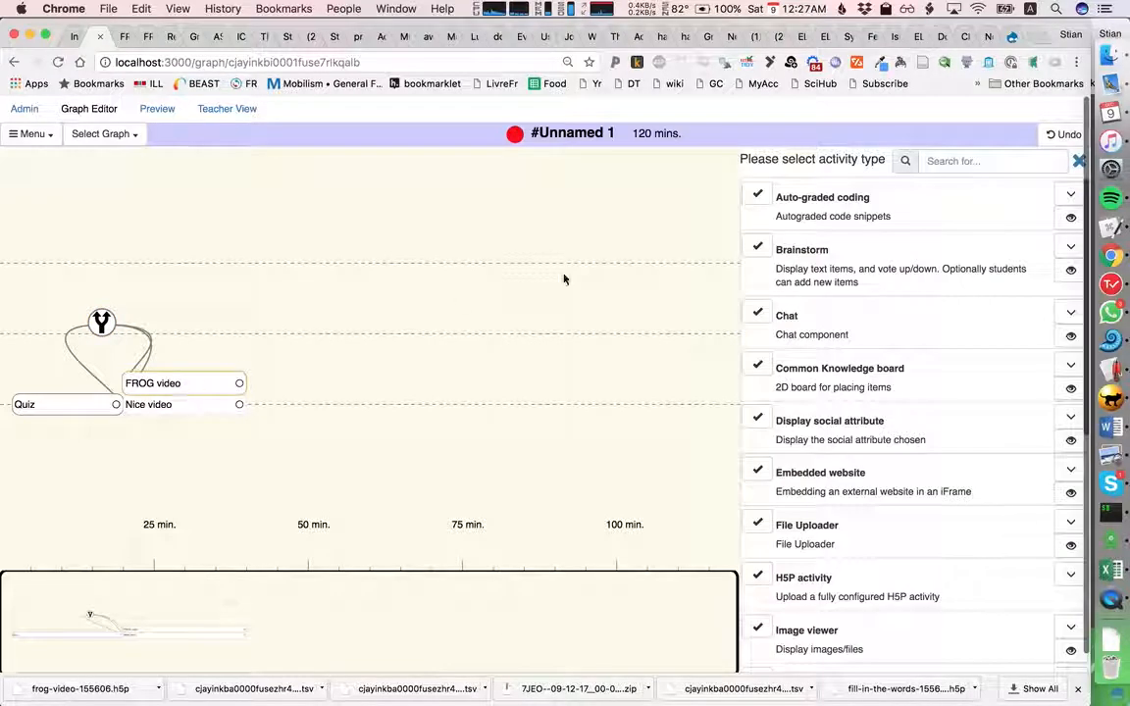
# Select the Nice video activity and its H5P package upload area.
pyautogui.scroll(-3)
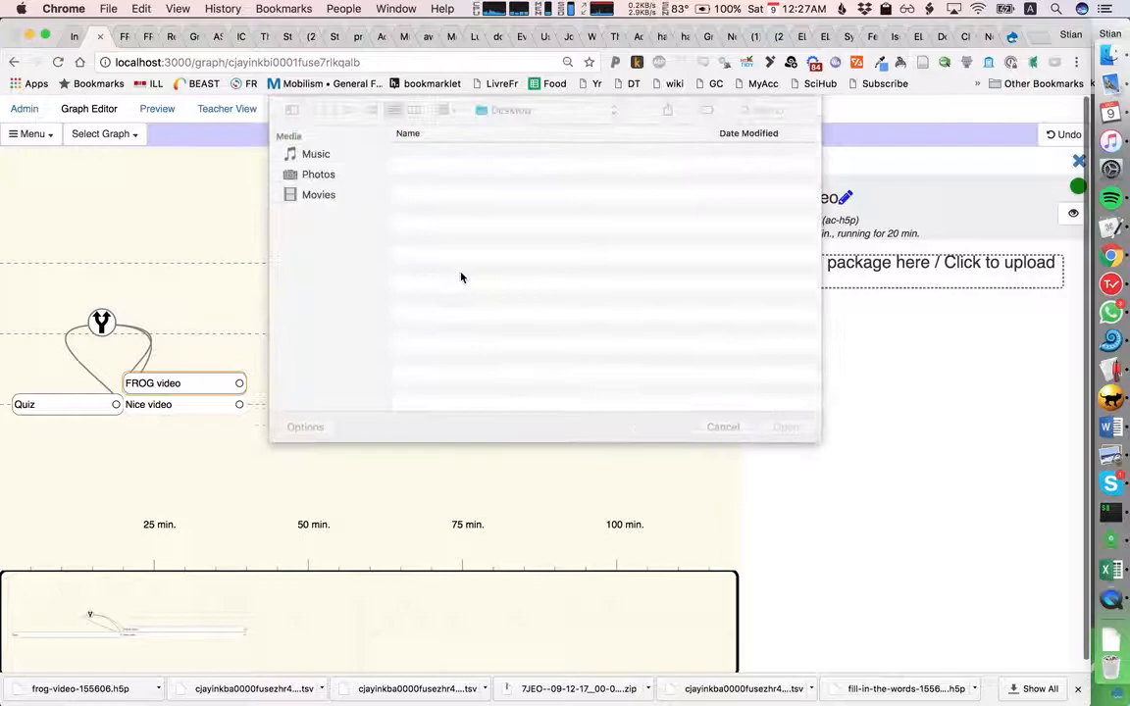
pyautogui.click(322, 215)
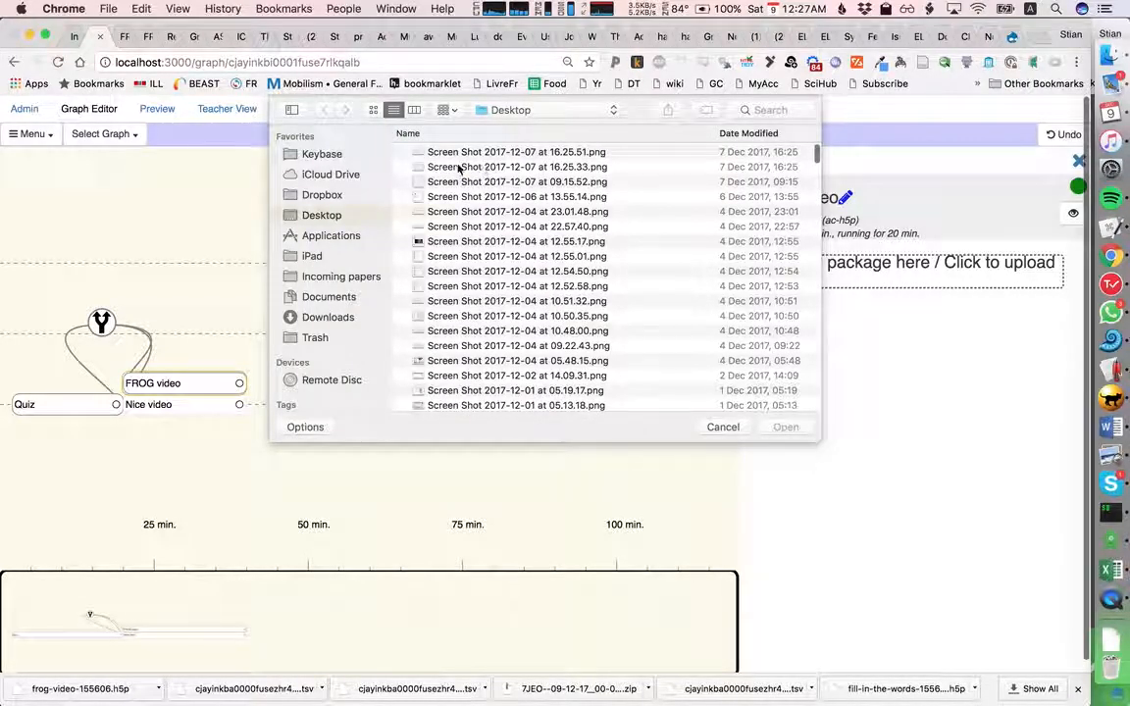
pyautogui.click(327, 317)
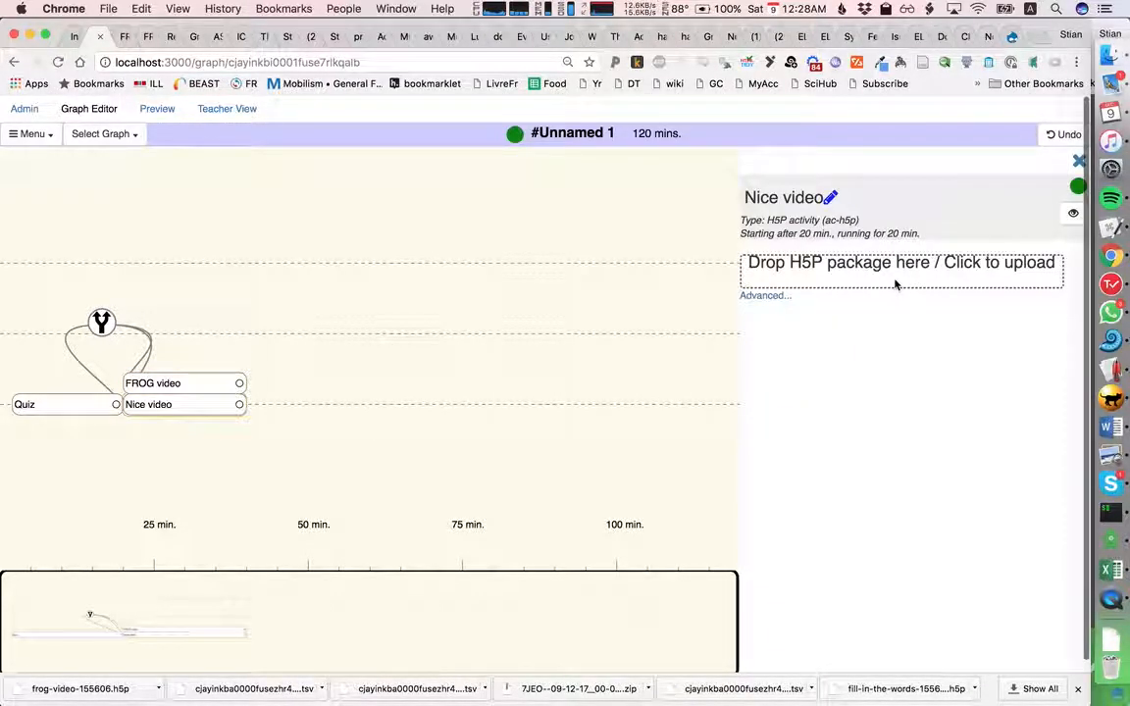
# Filter the file dialog by 'h5p' and upload the package to Nice video.
pyautogui.click(902, 267)
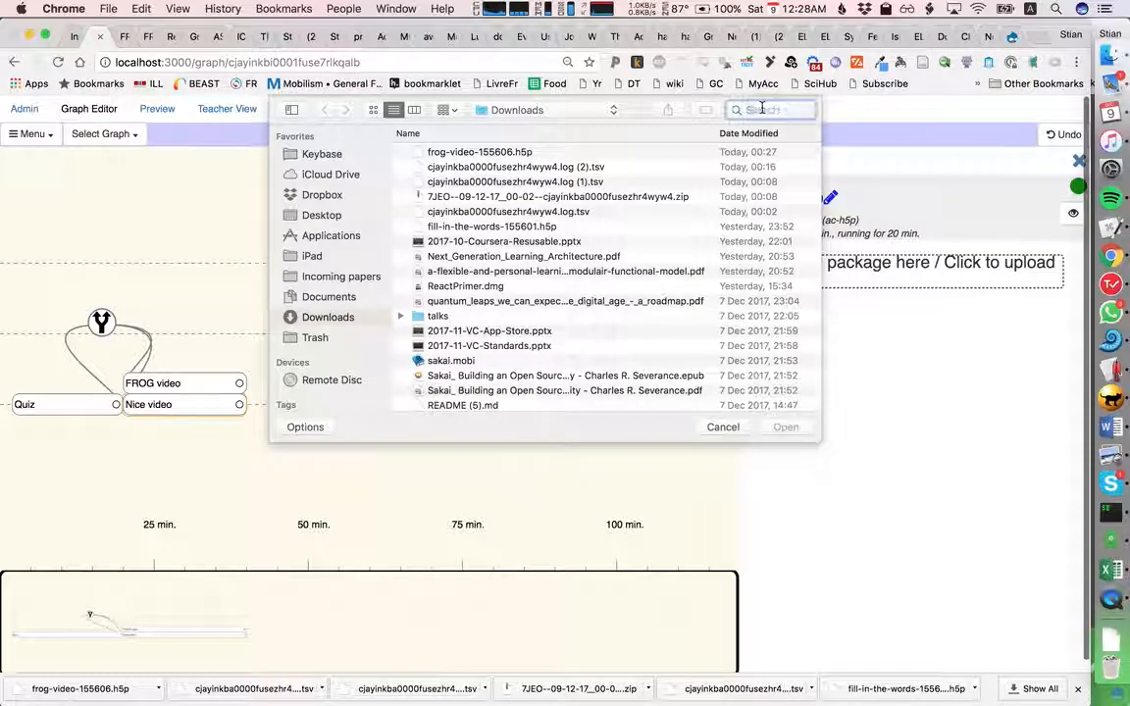
pyautogui.write('h5p')
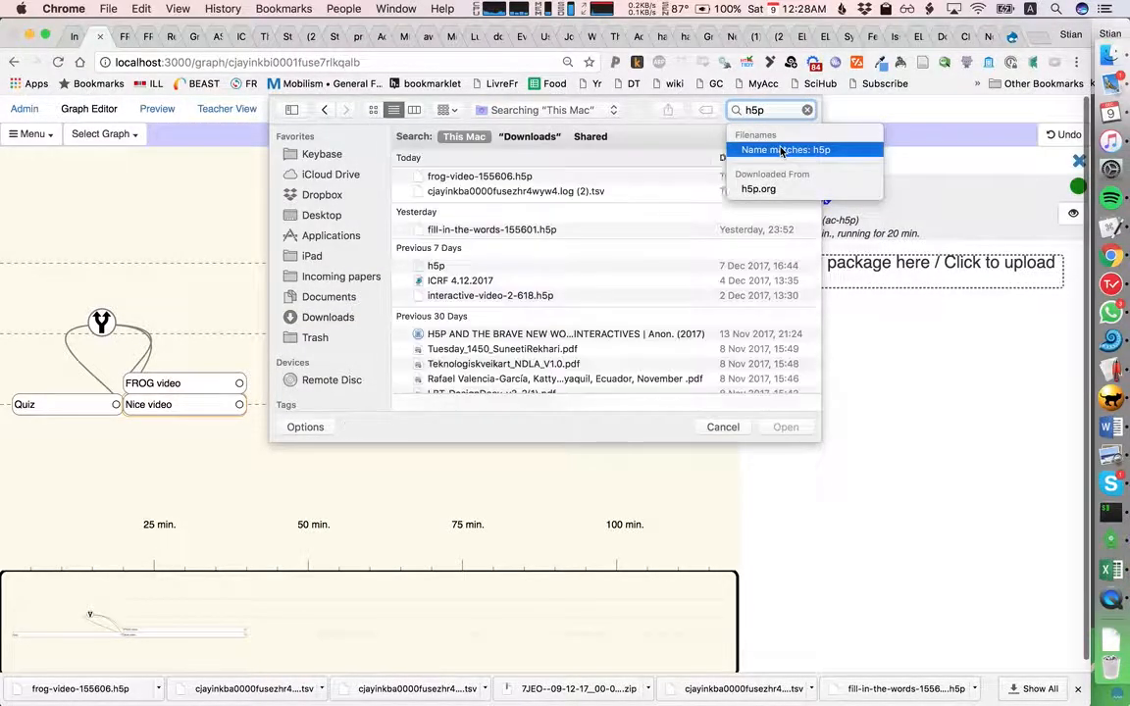
pyautogui.click(793, 149)
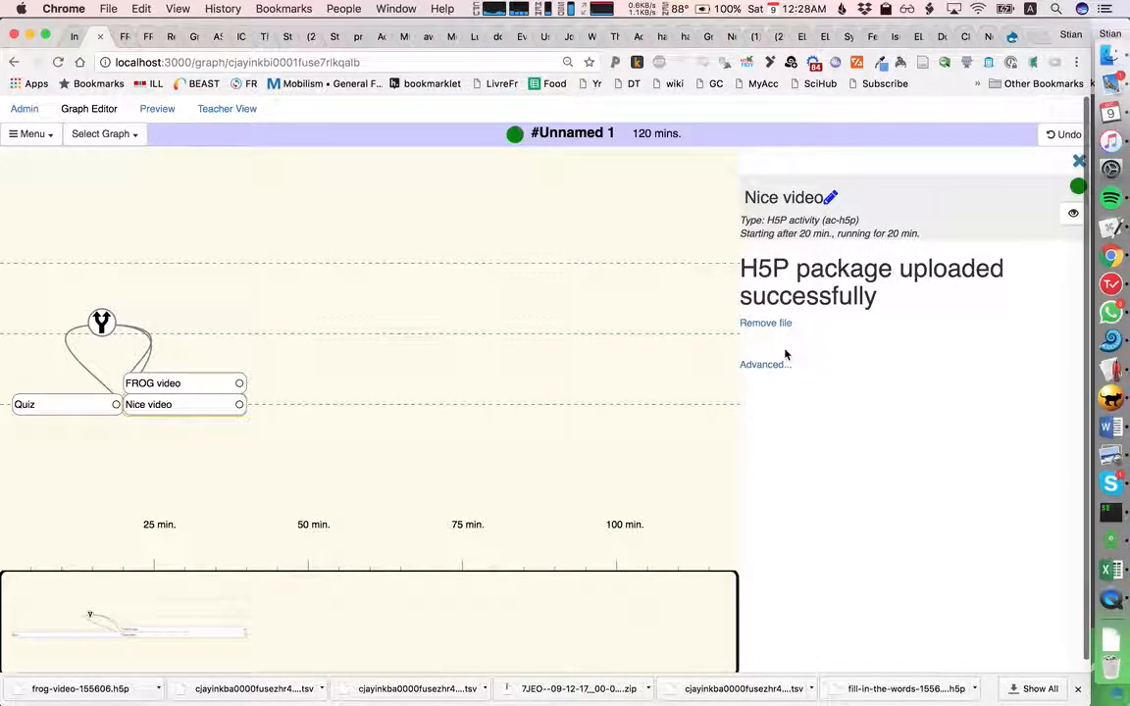
pyautogui.moveTo(336, 256)
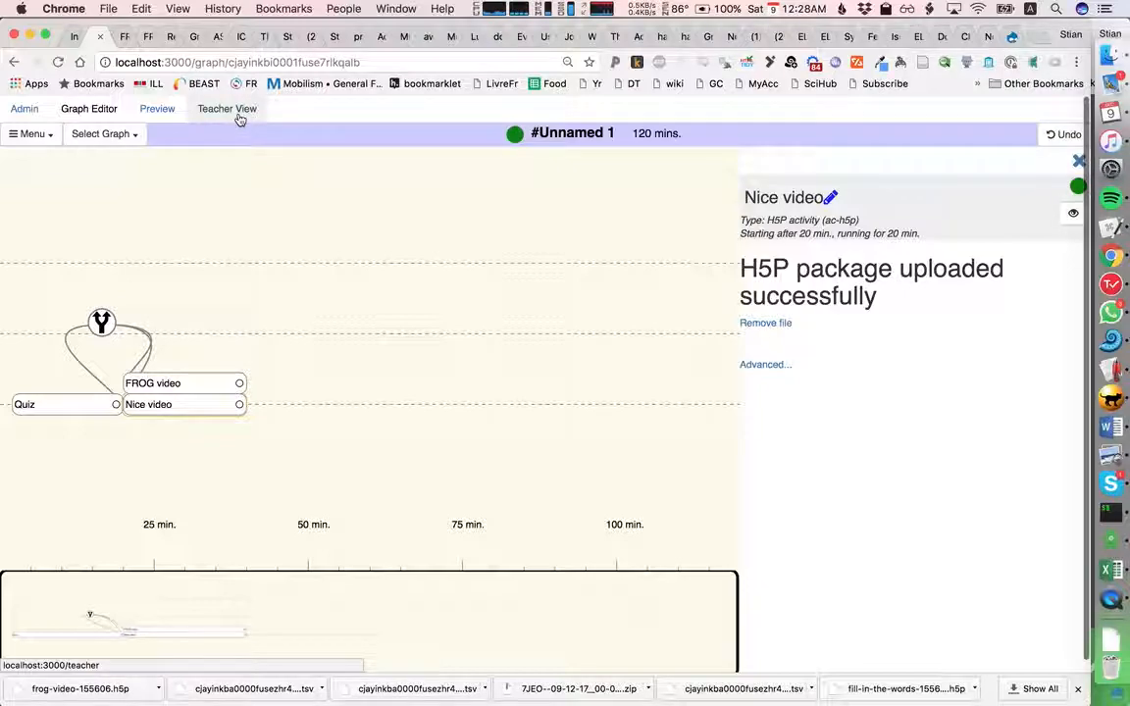
# In Teacher View, answer 'yes' in the left student window and 'no' in the right.
pyautogui.click(226, 108)
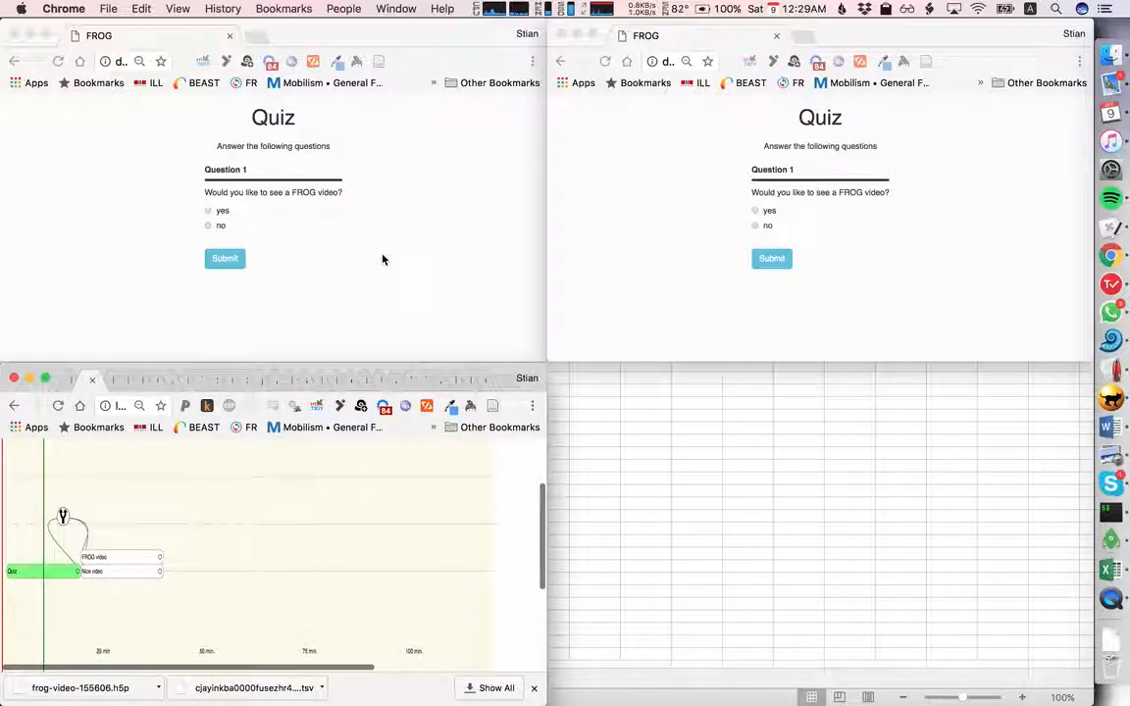
pyautogui.moveTo(367, 257)
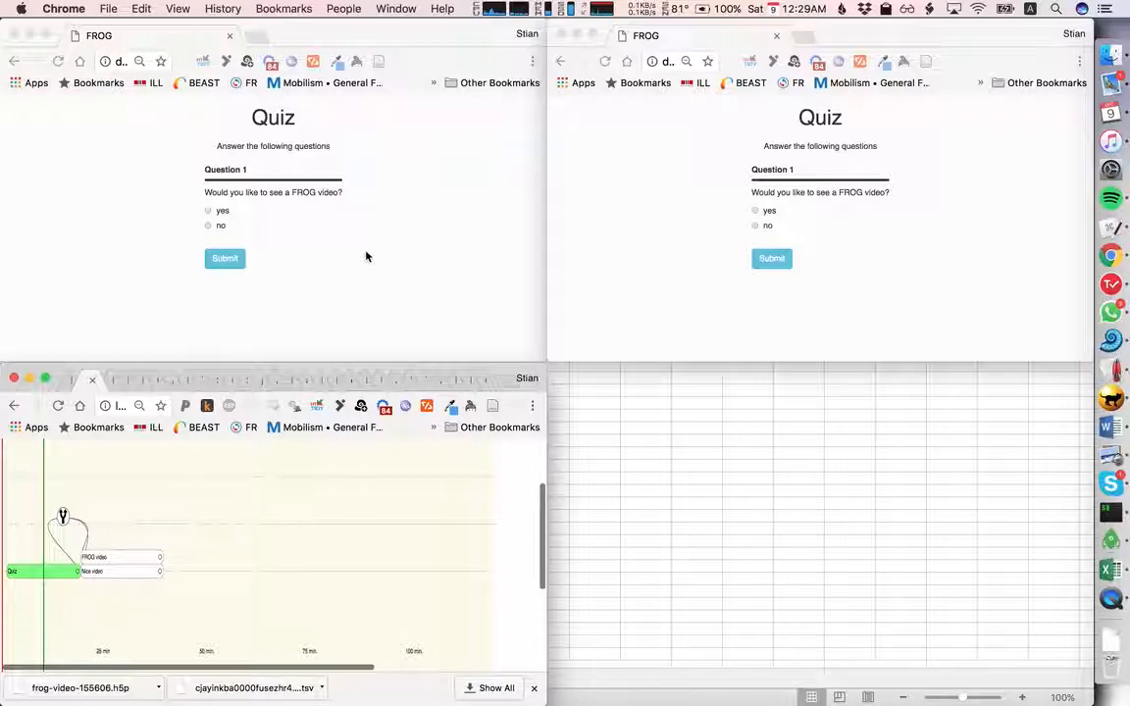
pyautogui.moveTo(312, 245)
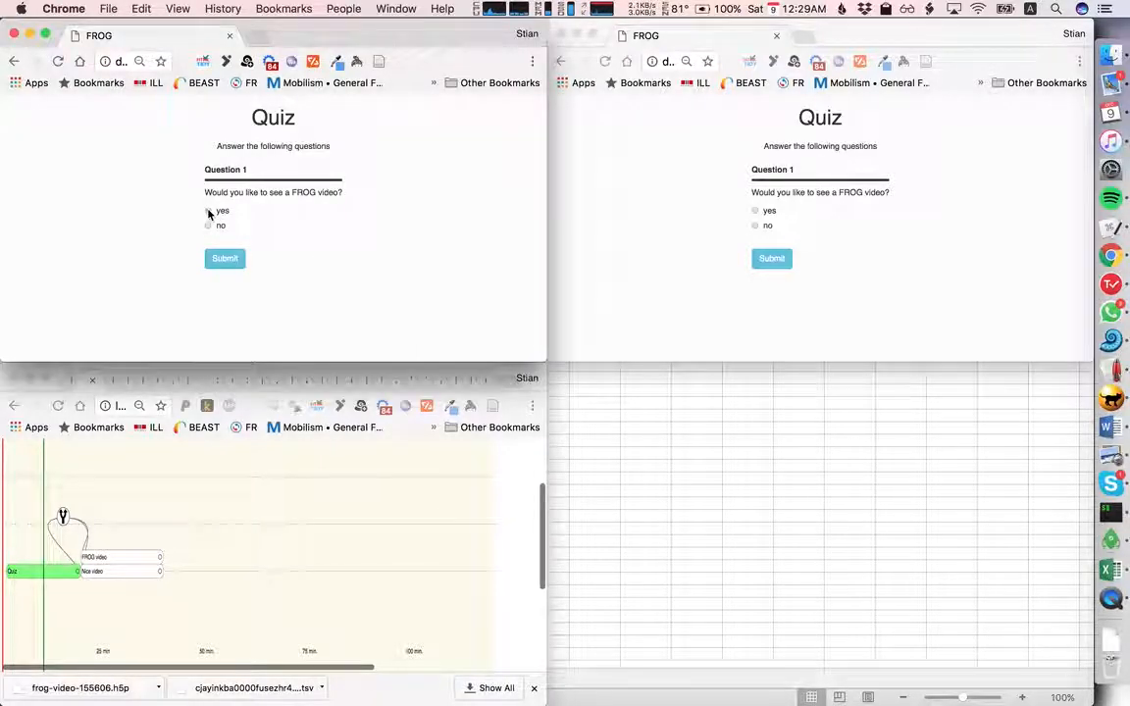
pyautogui.click(756, 226)
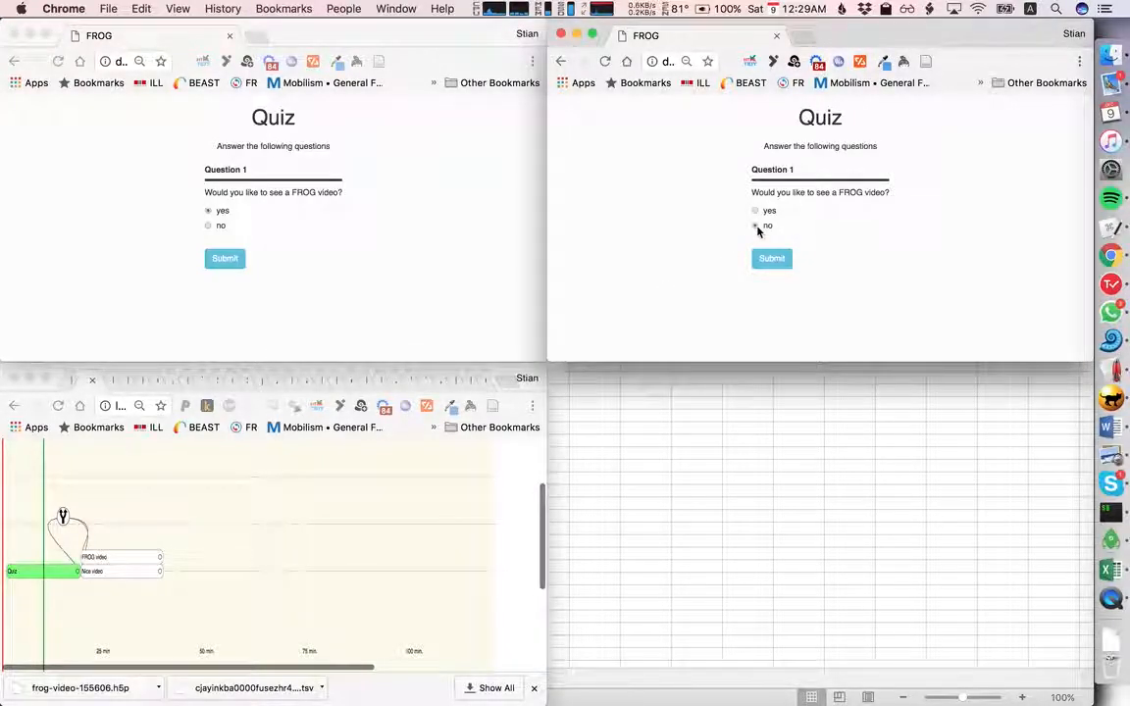
pyautogui.click(755, 226)
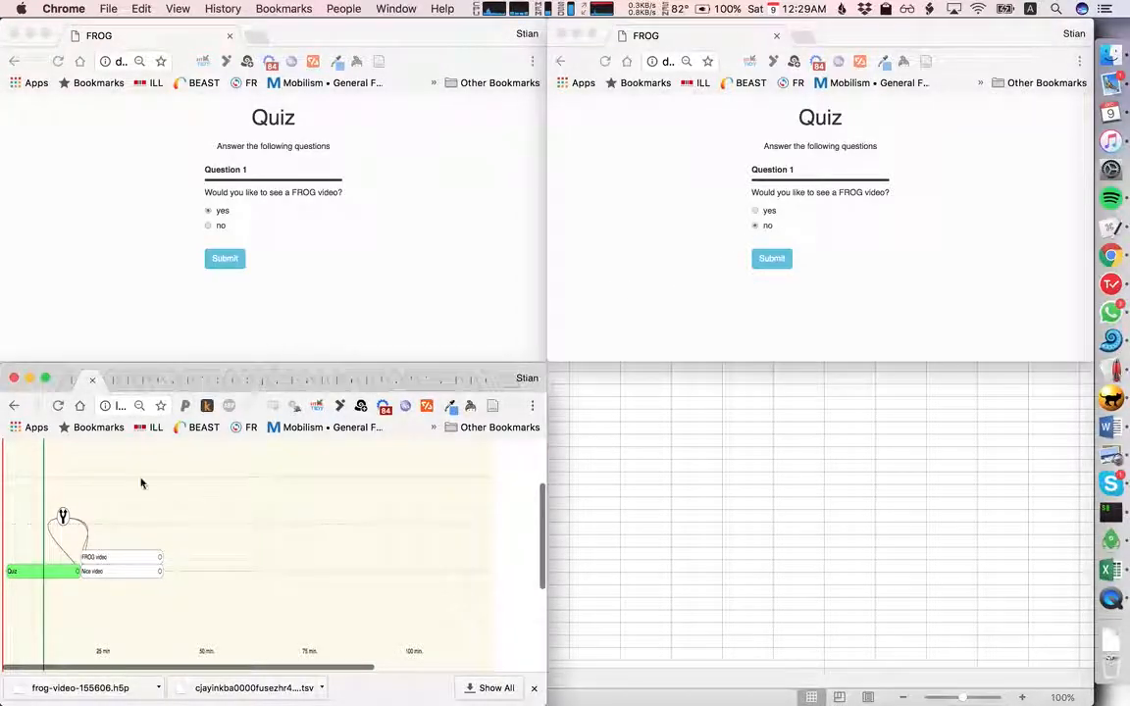